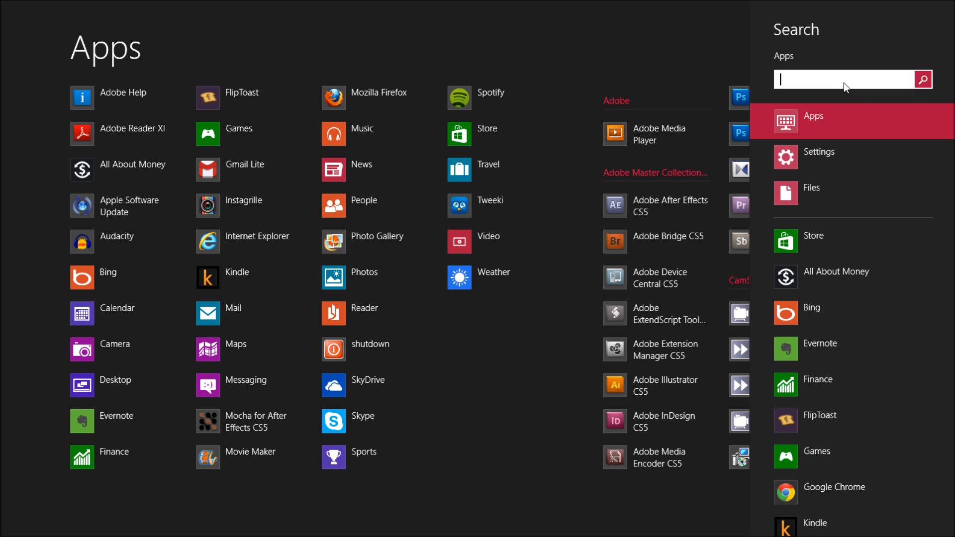
- Search installed apps for "bing your lock", which returns no matches
{"action": "type", "text": "bing your"}
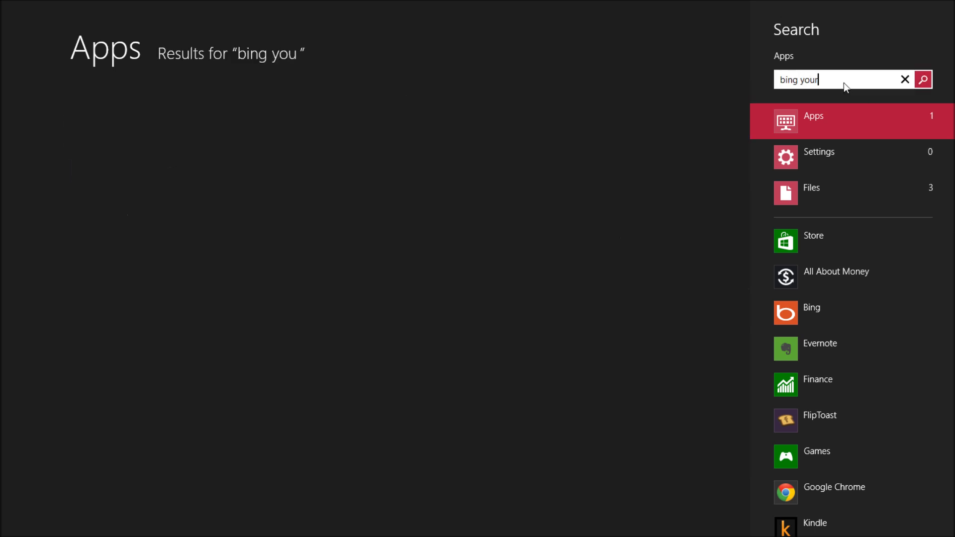
{"action": "type", "text": "lock"}
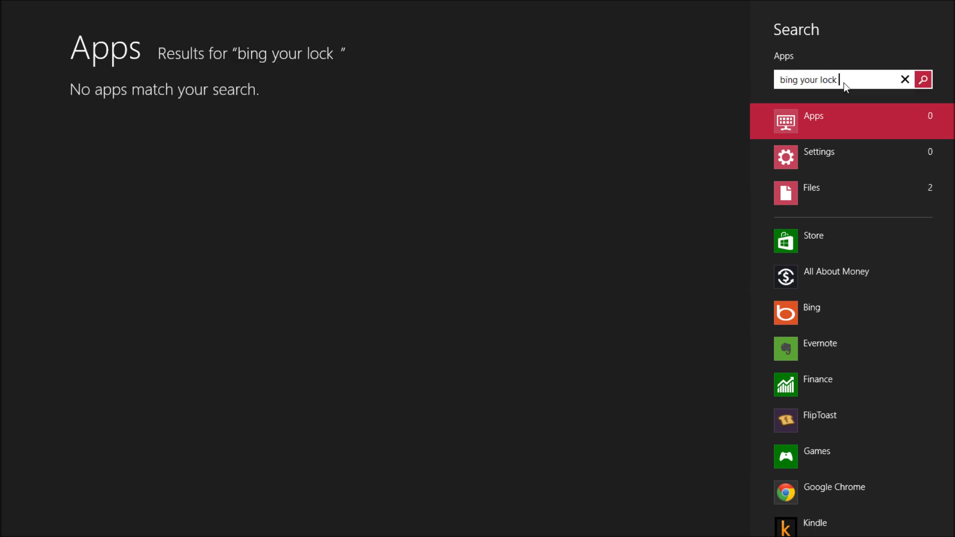
- Run the search in the Store and install the free Bing my lockscreen app
{"action": "left_click", "coordinate": [813, 236]}
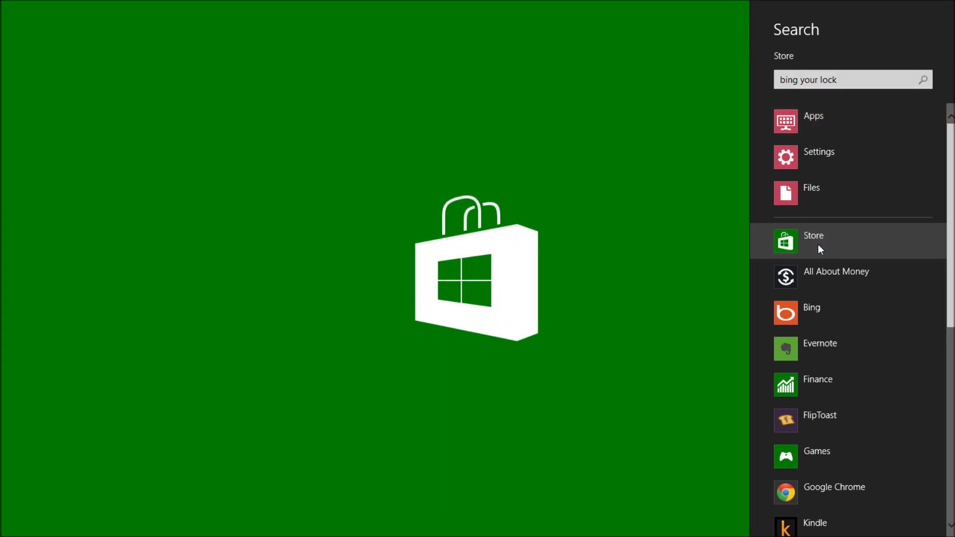
{"action": "left_click", "coordinate": [924, 80]}
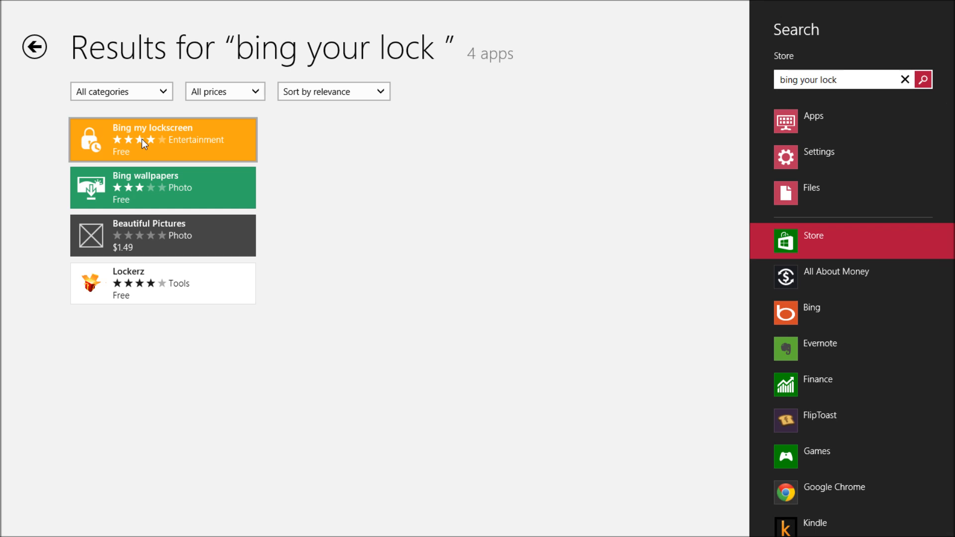
{"action": "left_click", "coordinate": [162, 139]}
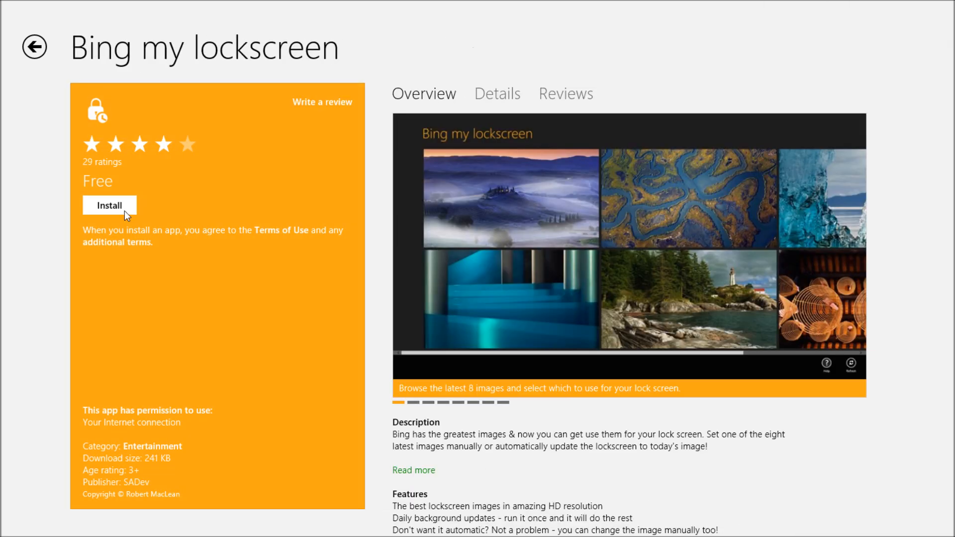
{"action": "left_click", "coordinate": [109, 205]}
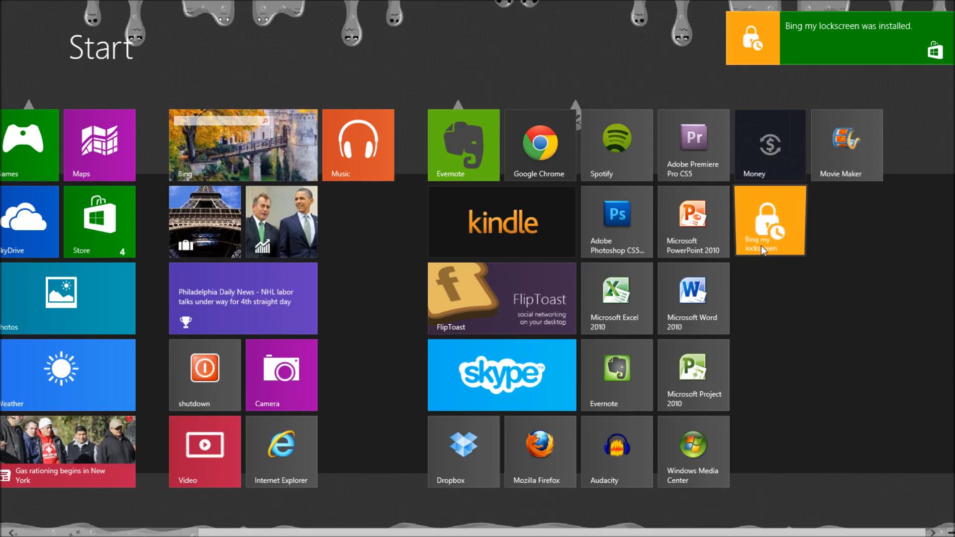
- Launch Bing my lockscreen from Start and allow it to run in the background
{"action": "left_click", "coordinate": [769, 221]}
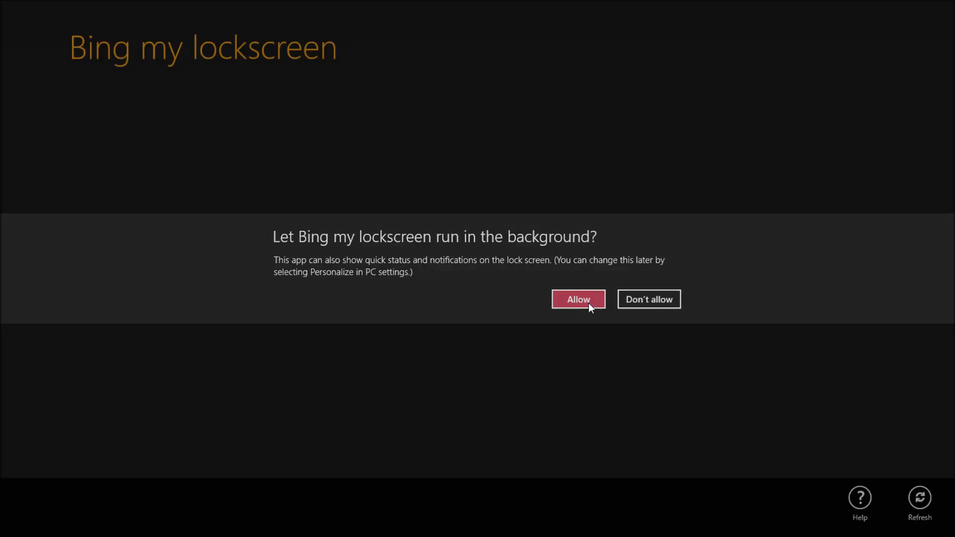
{"action": "left_click", "coordinate": [577, 300]}
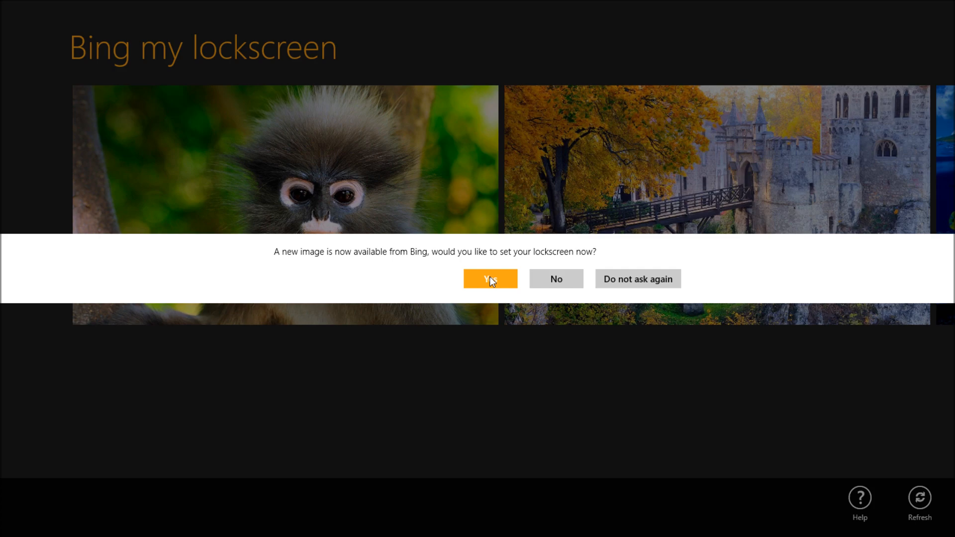
- Accept the Bing image as the lock screen, then relaunch Bing my lockscreen from Start
{"action": "left_click", "coordinate": [491, 279]}
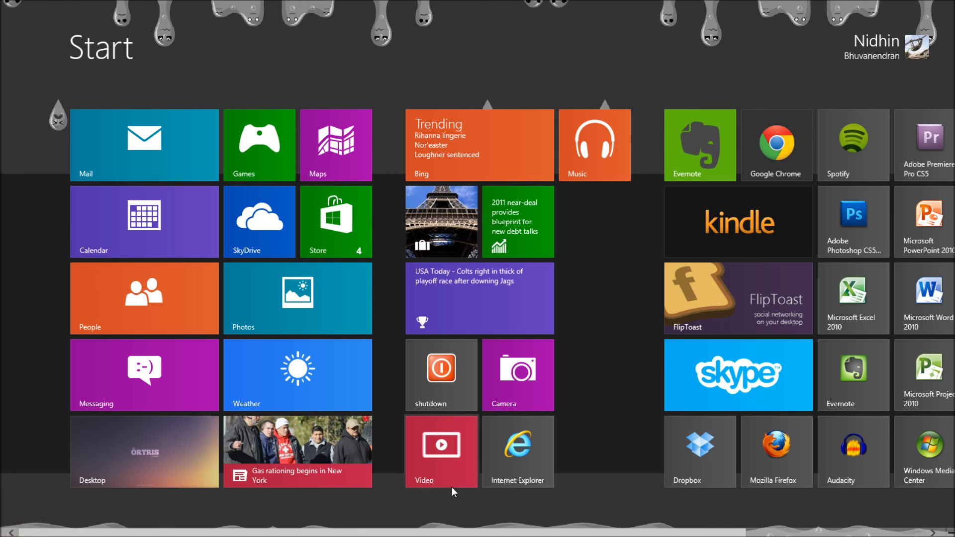
{"action": "scroll", "scroll_direction": "right", "scroll_amount": 3}
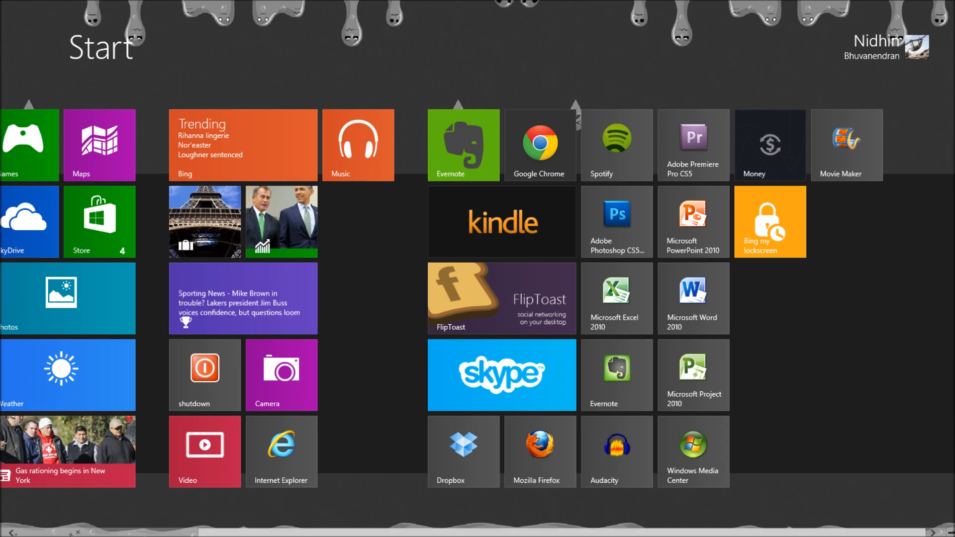
{"action": "left_click", "coordinate": [769, 221]}
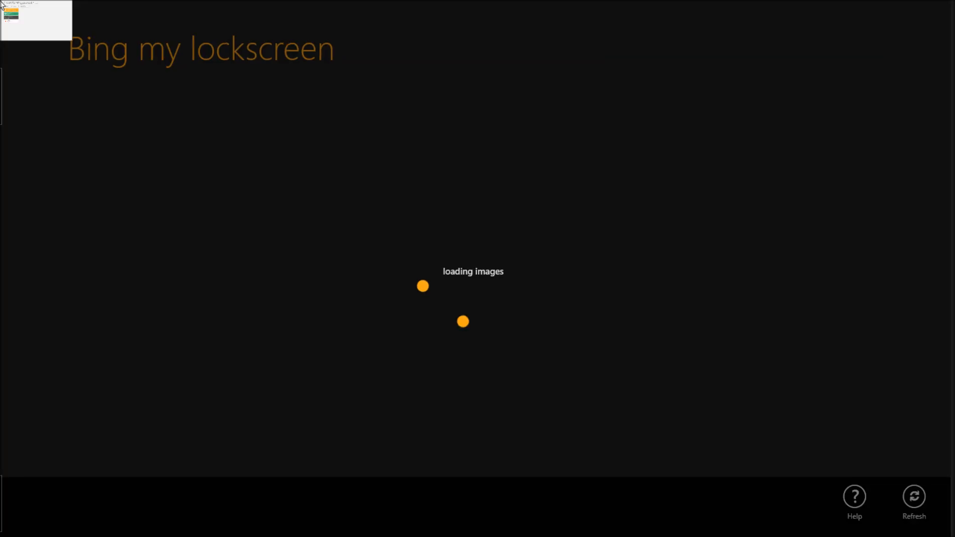